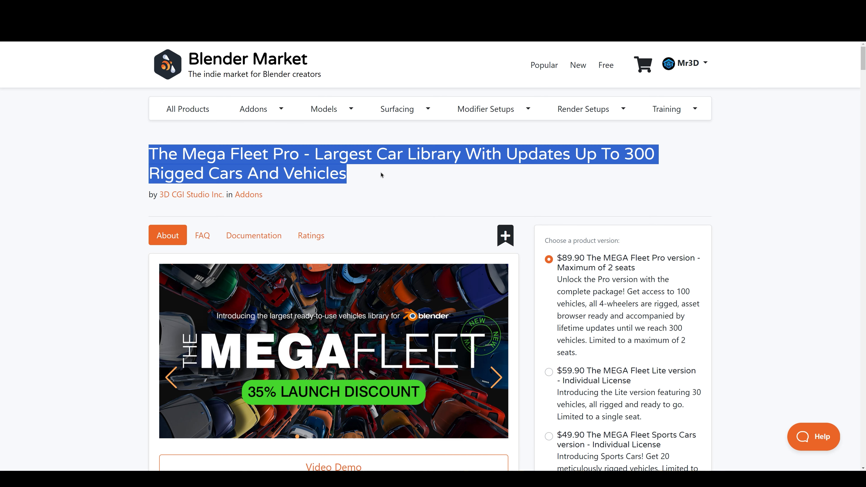
# - Scroll through the rest of The Mega Fleet Pro product page to its end
pyautogui.scroll(-3)
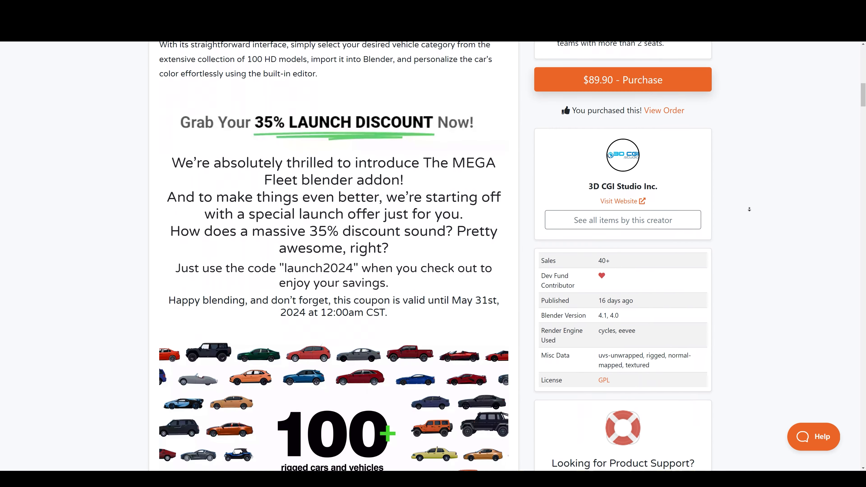
pyautogui.scroll(-3)
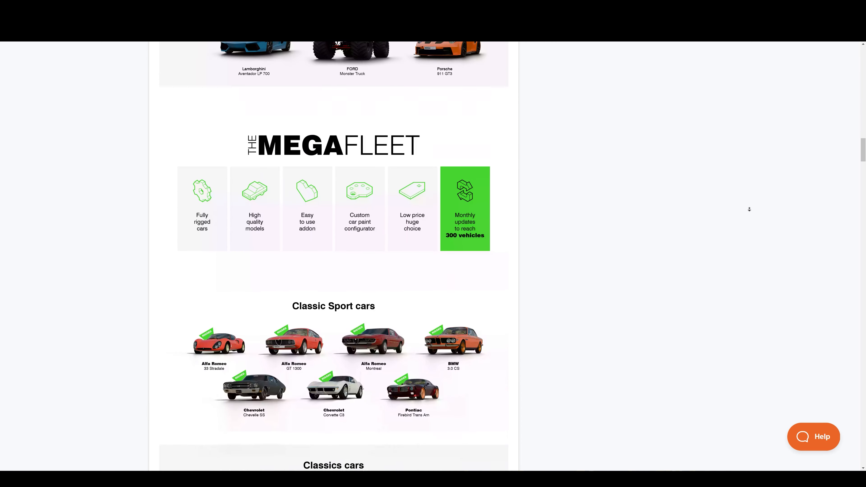
pyautogui.scroll(-3)
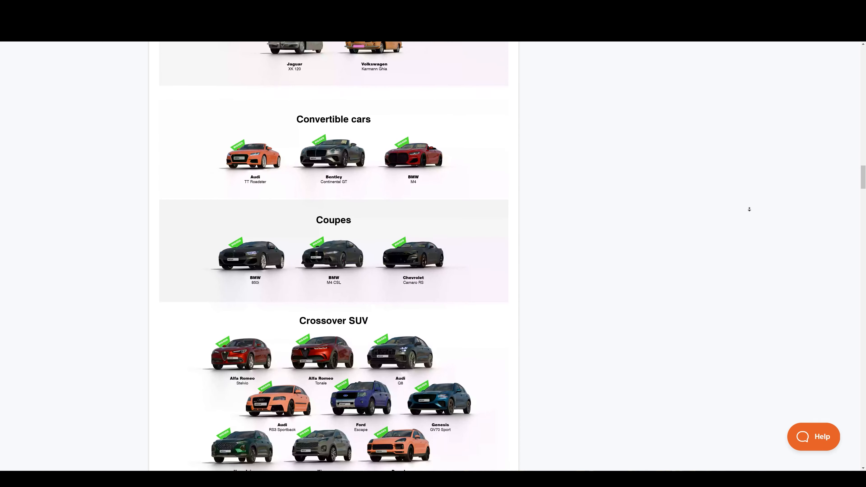
pyautogui.scroll(-3)
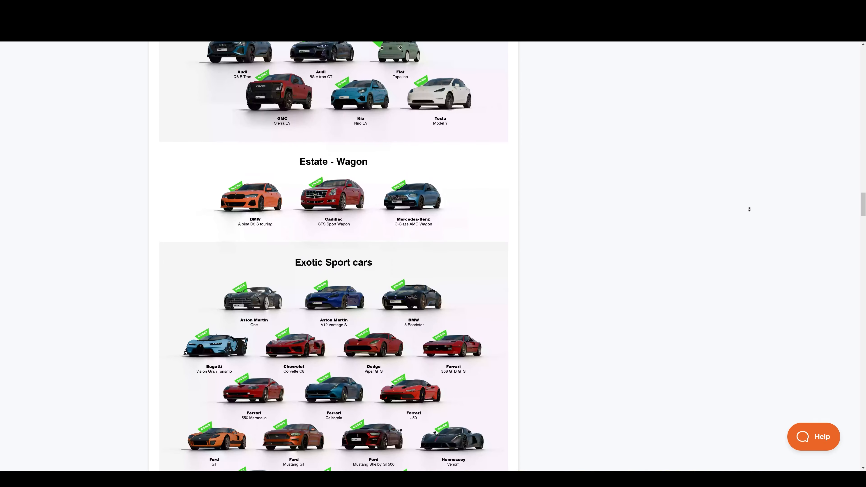
pyautogui.scroll(-3)
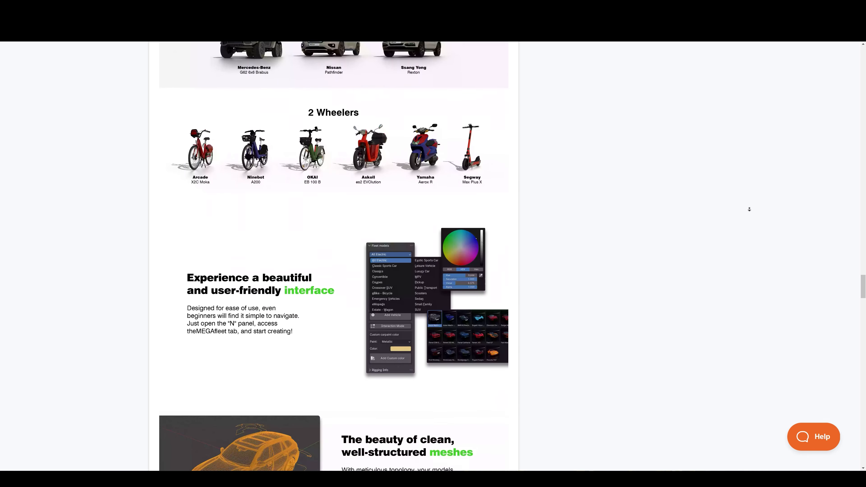
pyautogui.scroll(-3)
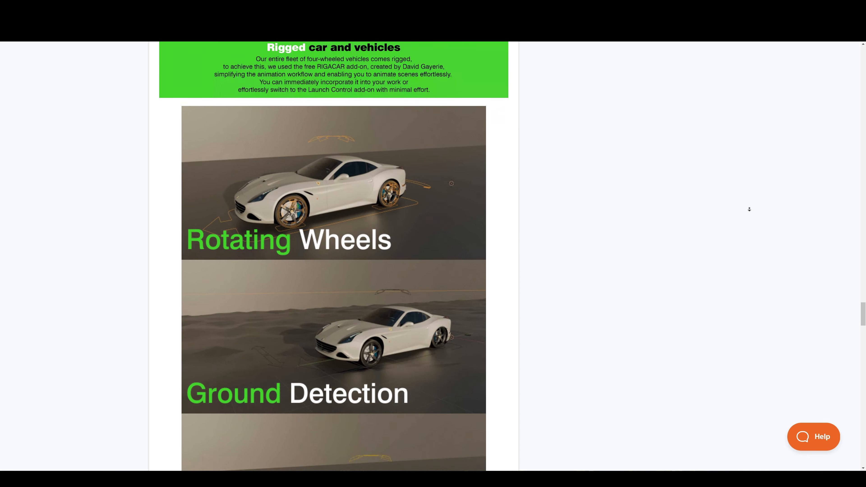
pyautogui.scroll(-3)
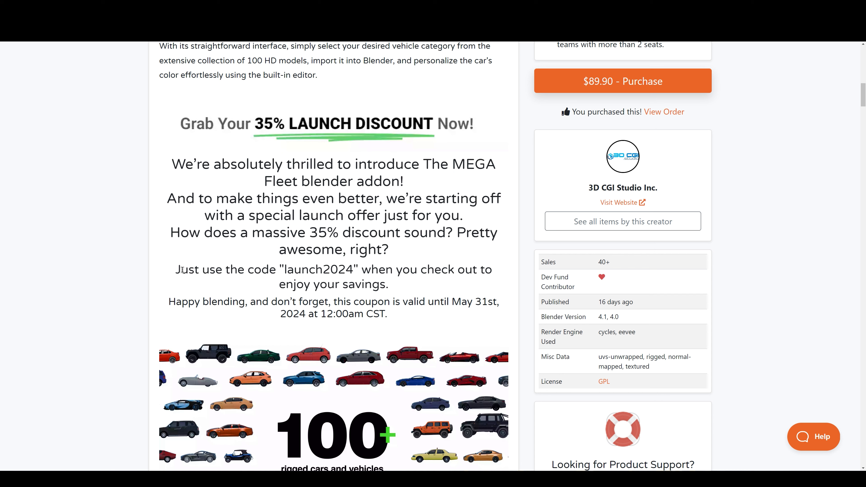
# - Move on to the City Scapes product page from the Mega Fleet Pro page
pyautogui.moveTo(175, 270); pyautogui.dragTo(450, 270)
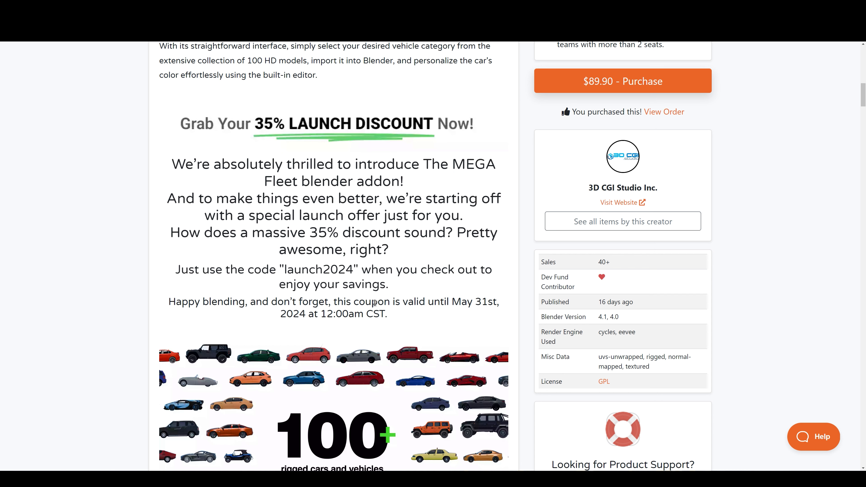
pyautogui.moveTo(340, 301); pyautogui.dragTo(496, 301)
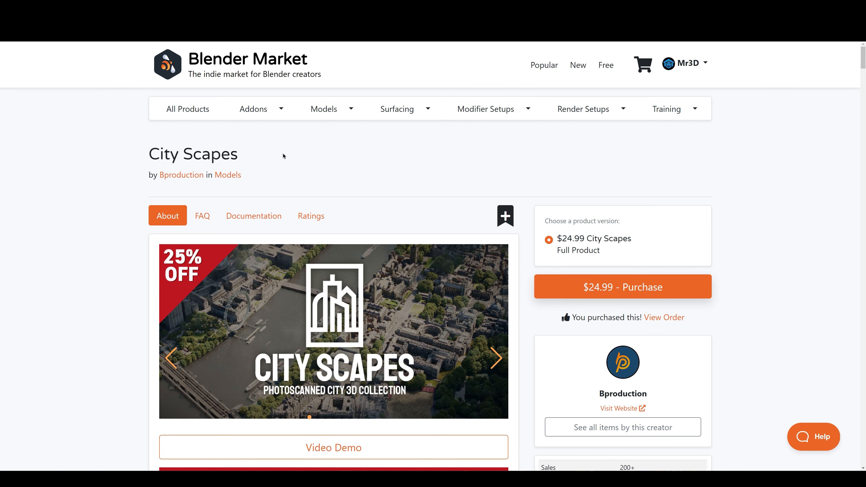
# - Step through the next three City Scapes preview images in the carousel
pyautogui.click(496, 358)
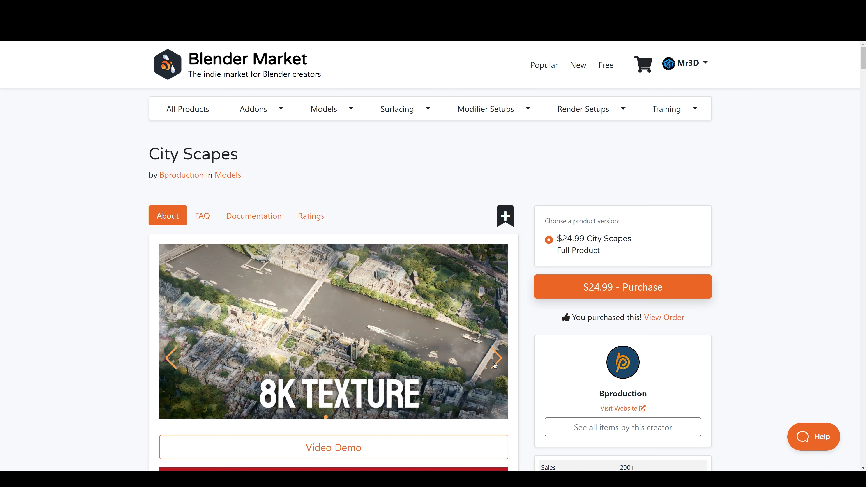
pyautogui.click(494, 359)
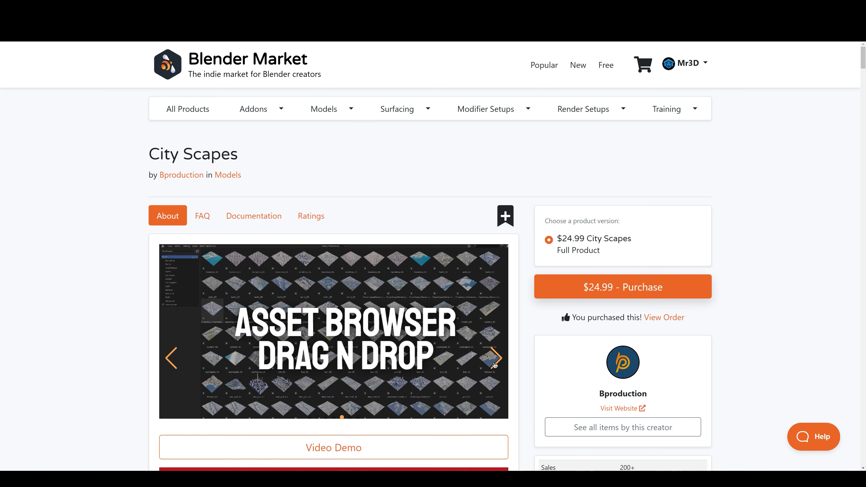
pyautogui.click(495, 357)
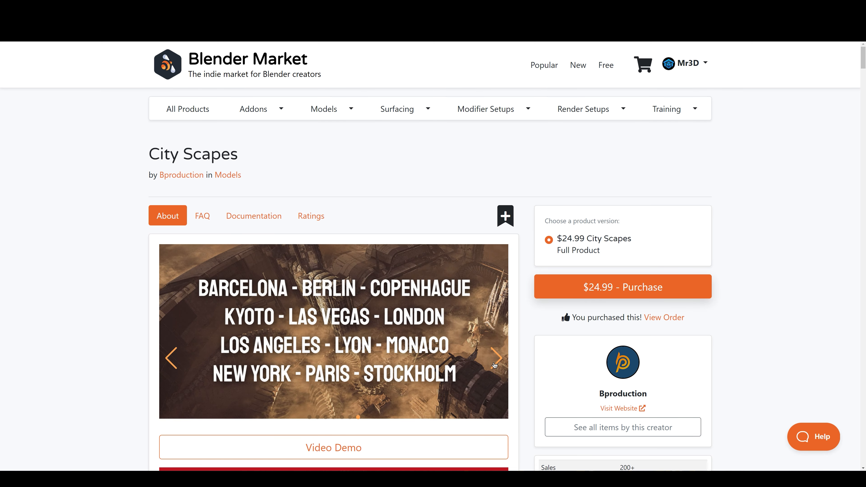
# - Read down the City Scapes description to the list of twelve big cities
pyautogui.scroll(-3)
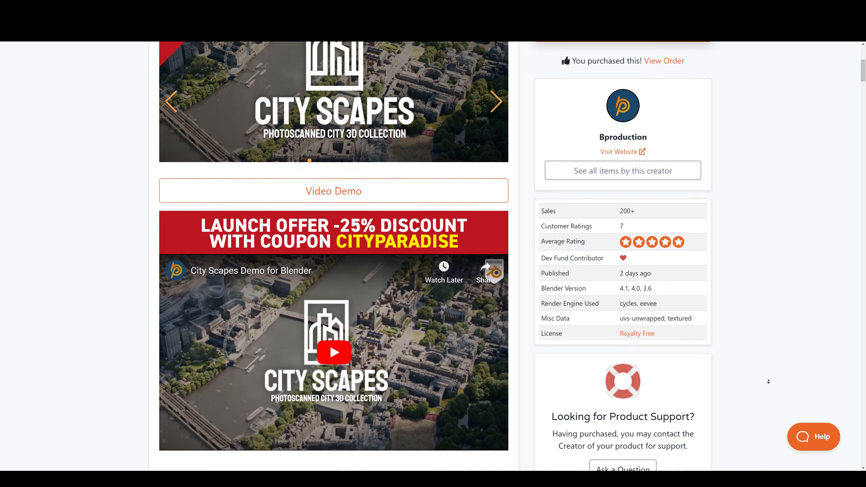
pyautogui.scroll(-3)
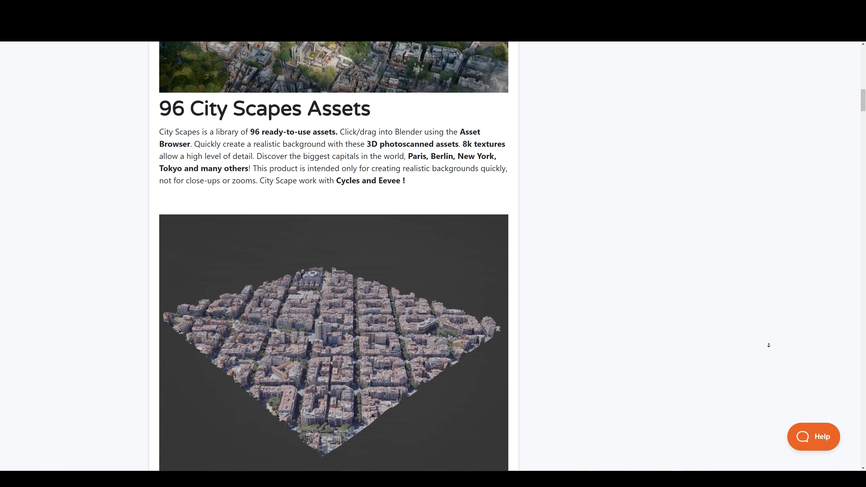
pyautogui.scroll(-3)
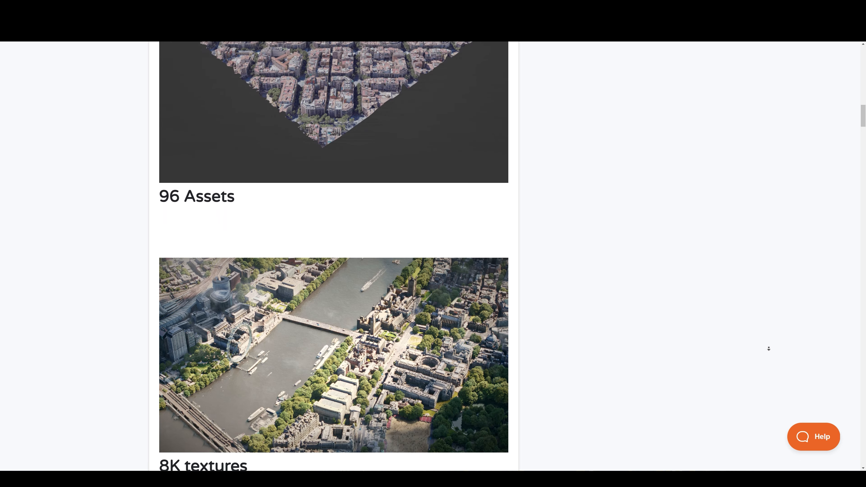
pyautogui.scroll(-3)
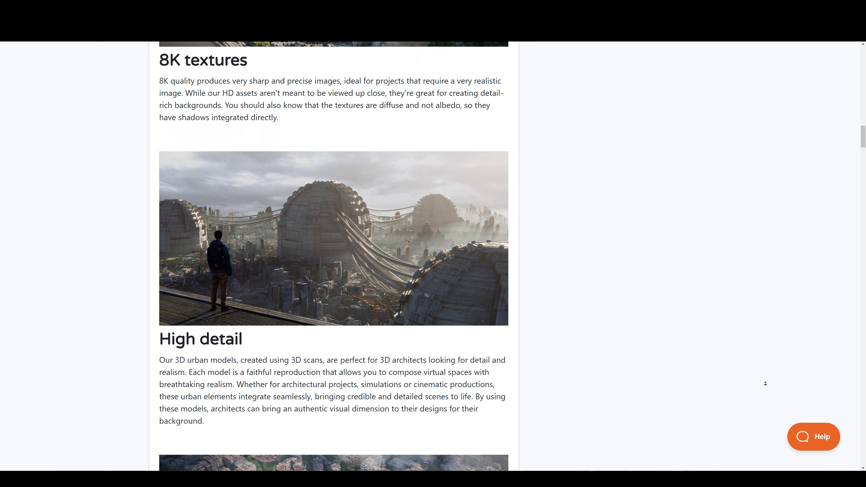
pyautogui.scroll(-3)
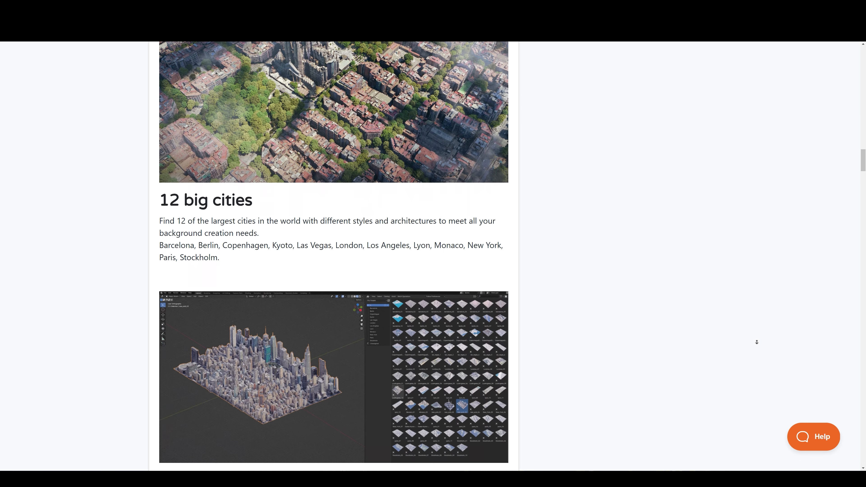
pyautogui.scroll(-3)
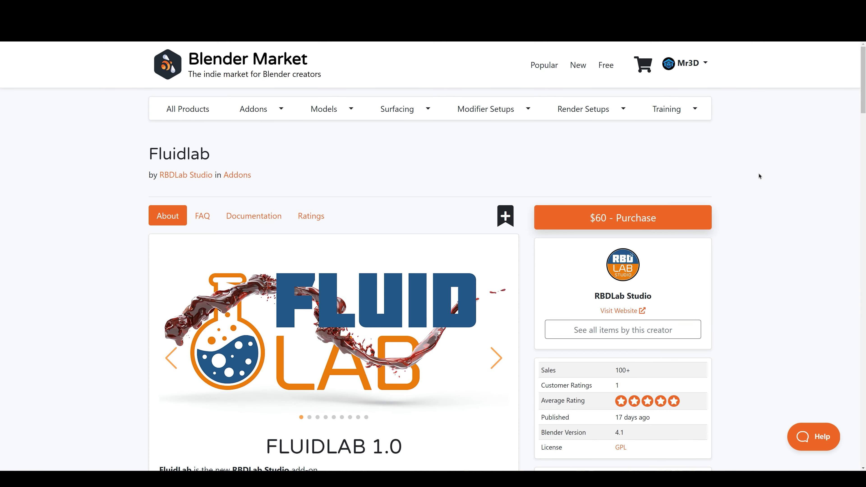
pyautogui.scroll(-3)
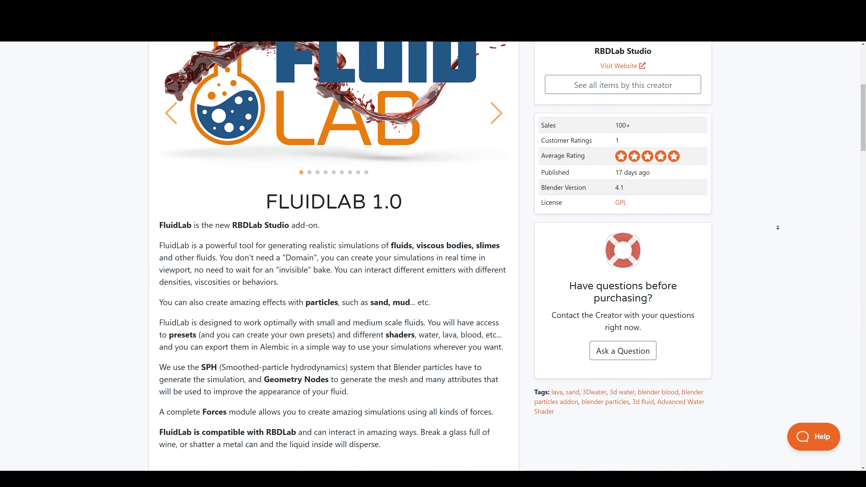
pyautogui.scroll(-3)
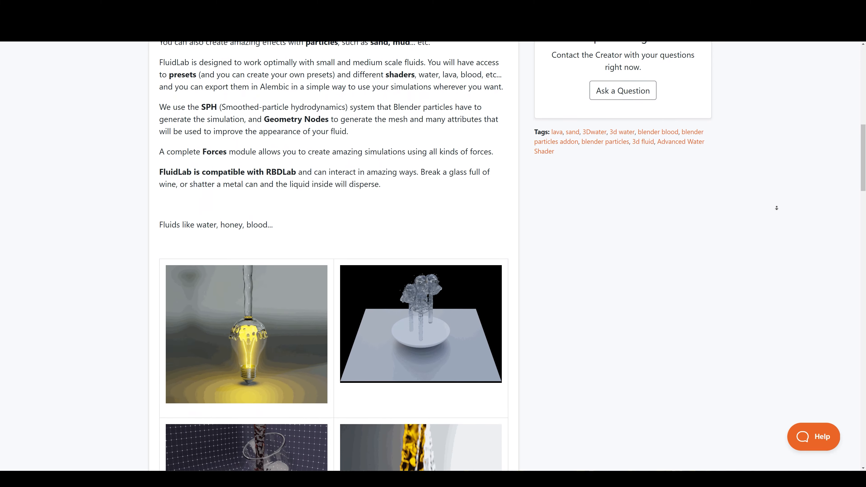
pyautogui.scroll(-3)
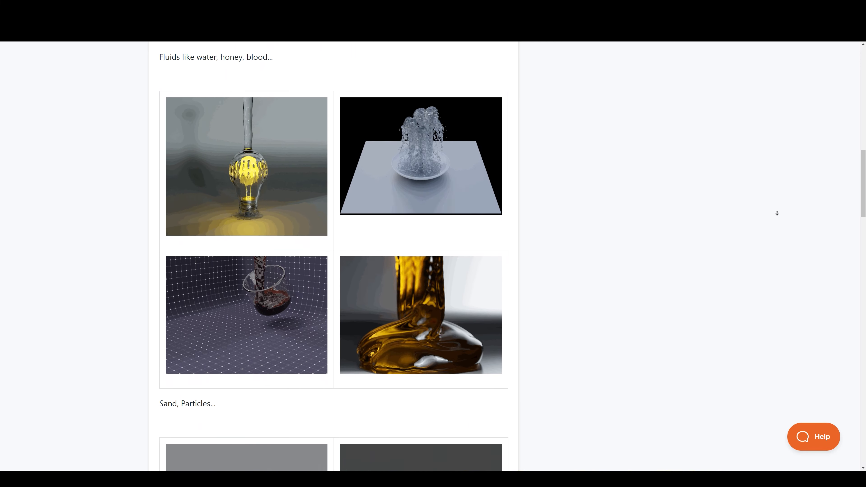
pyautogui.scroll(-3)
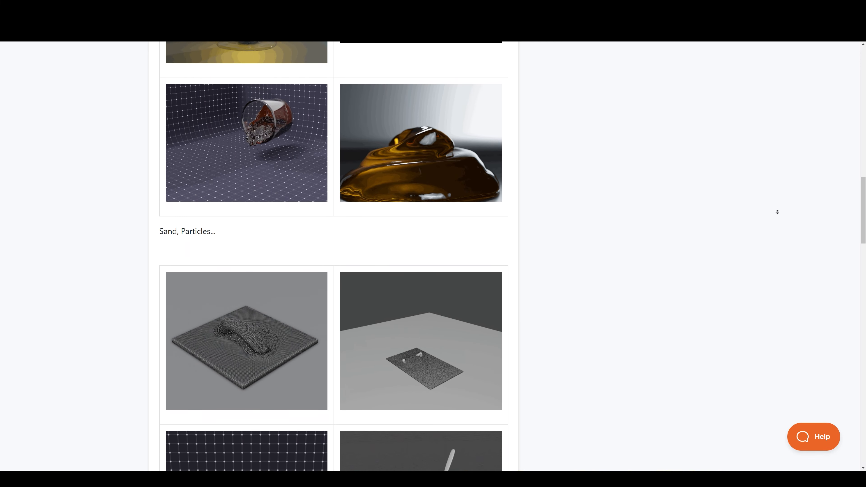
pyautogui.scroll(-3)
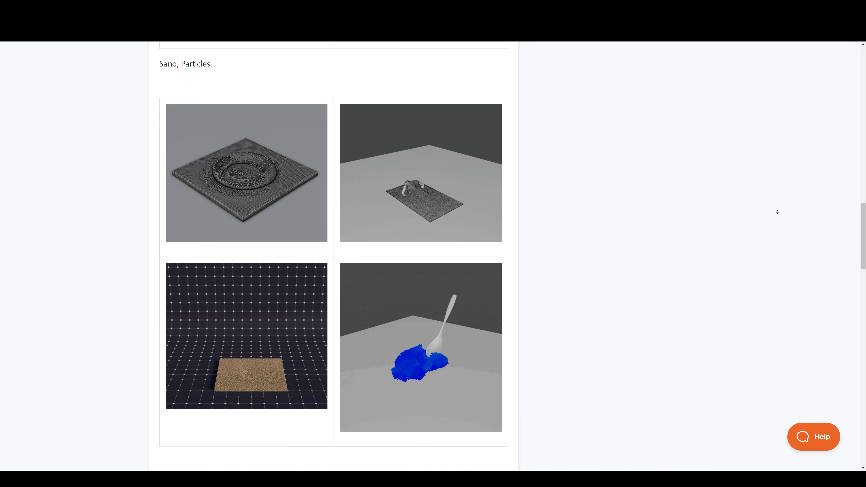
pyautogui.scroll(-3)
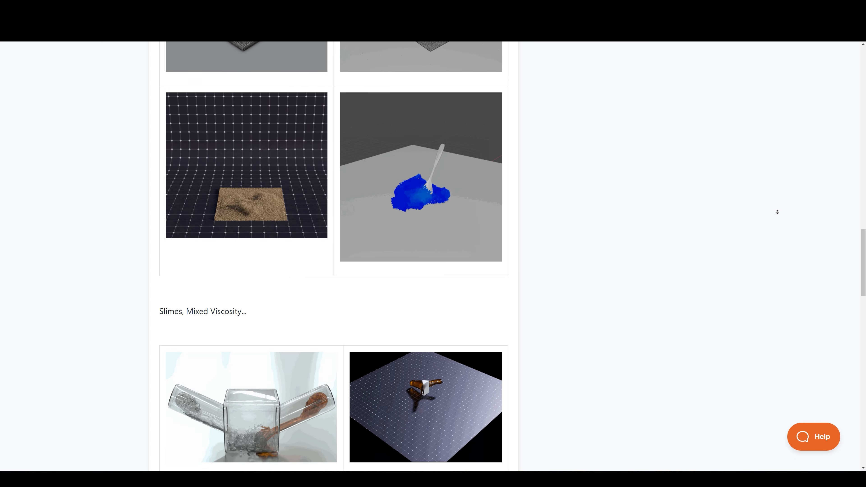
pyautogui.scroll(-3)
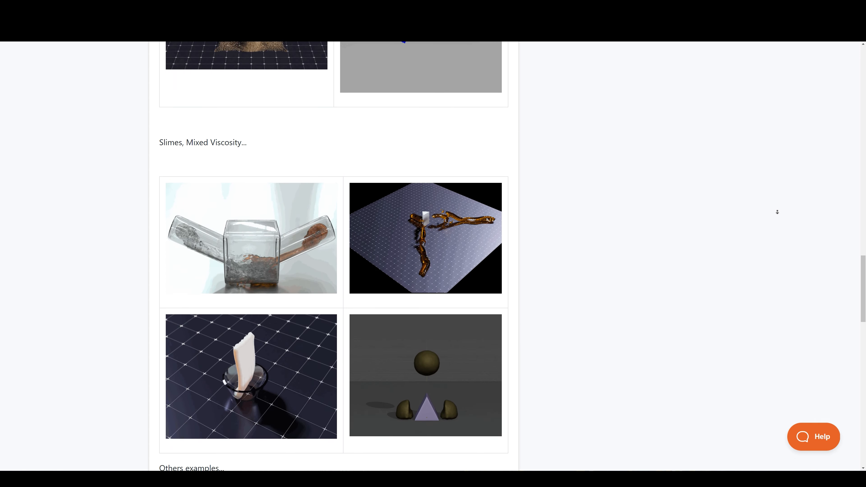
pyautogui.scroll(-3)
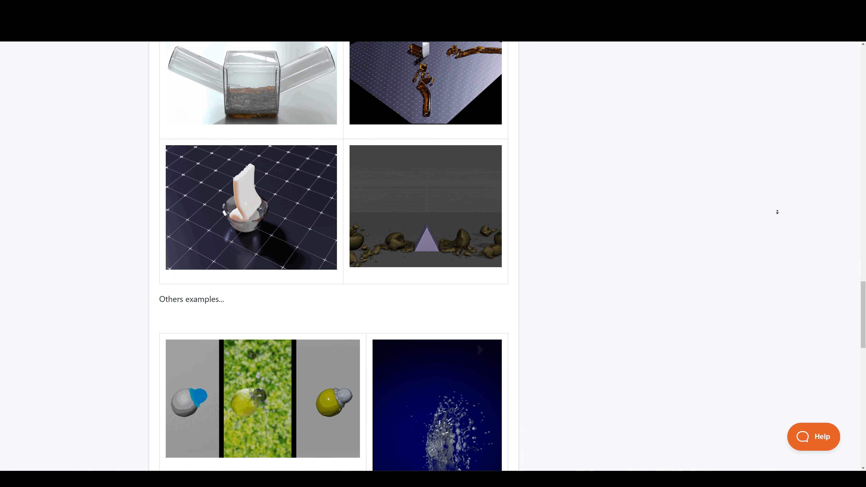
pyautogui.scroll(-3)
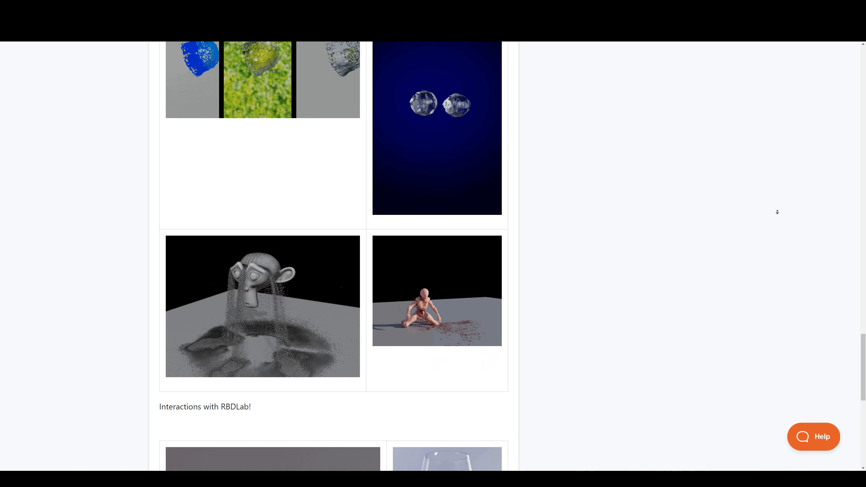
pyautogui.scroll(-3)
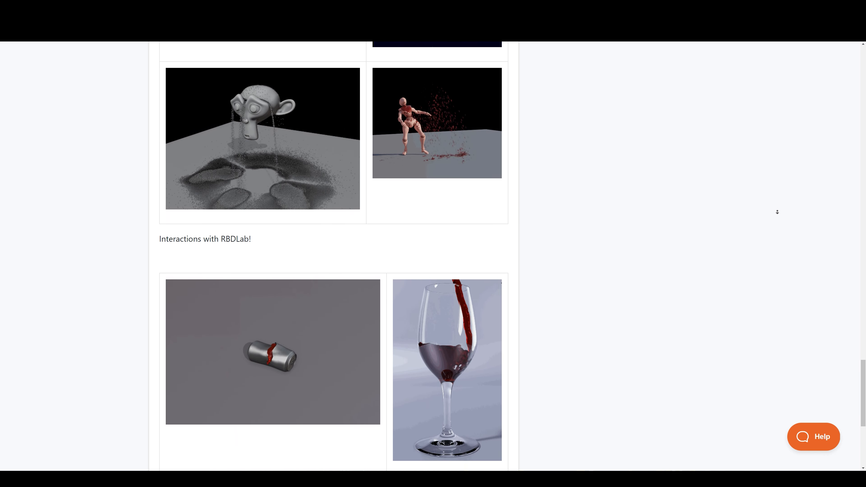
pyautogui.scroll(-3)
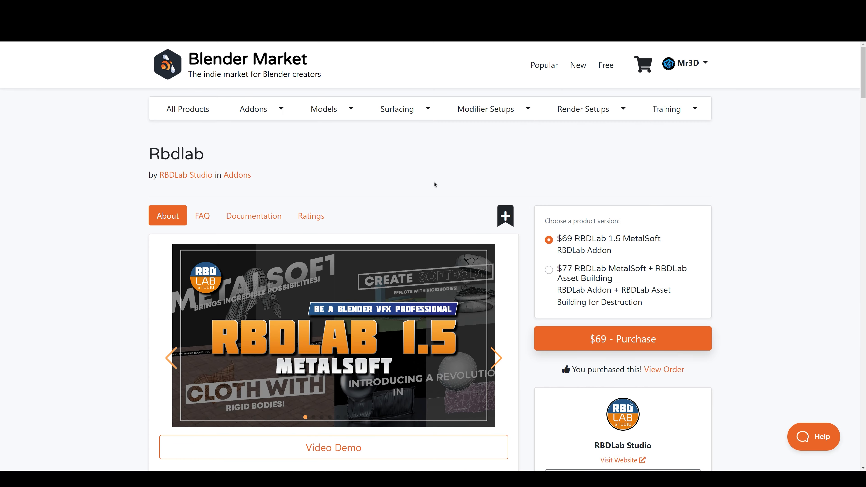
# - Browse the Rbdlab page through its Fractures, RBD Simulation and MetalSoft Module sections
pyautogui.scroll(-3)
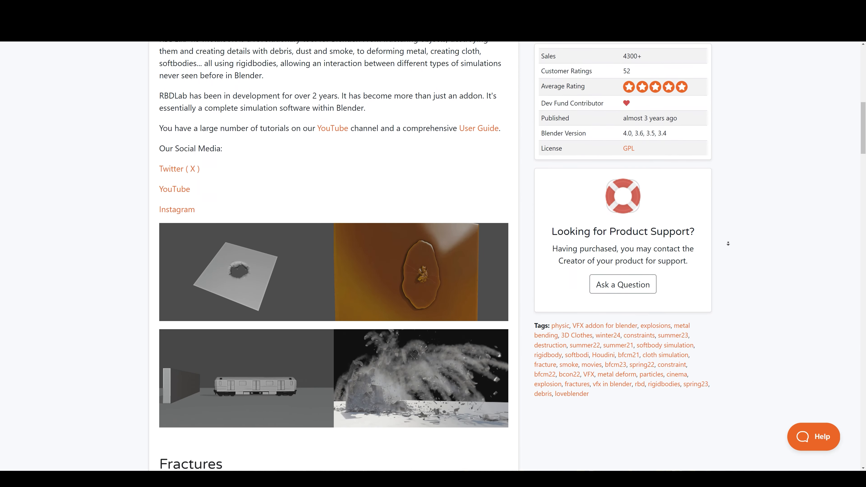
pyautogui.scroll(-3)
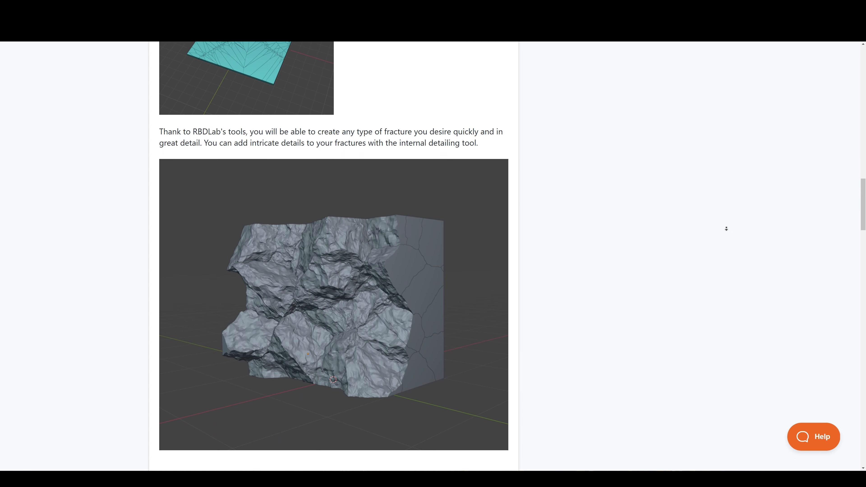
pyautogui.scroll(-3)
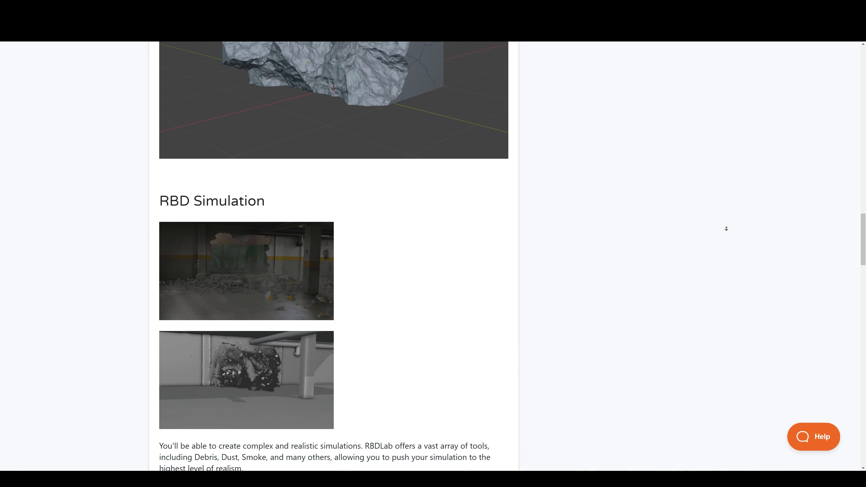
pyautogui.scroll(-3)
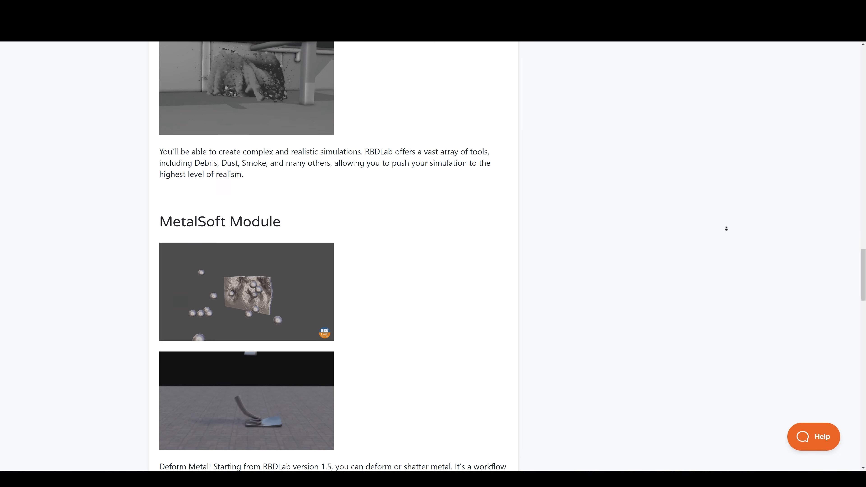
pyautogui.scroll(-3)
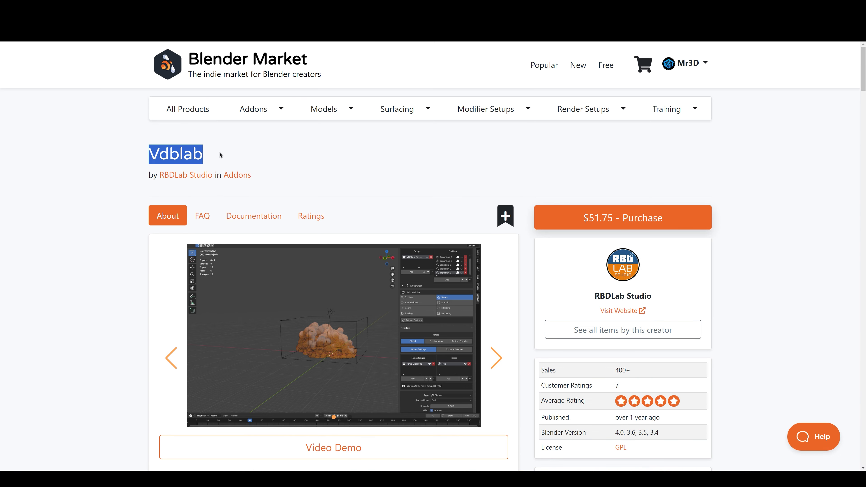
# - Browse the VDBLab 1.0 explosion example grid down to the Presets Tools section
pyautogui.scroll(-3)
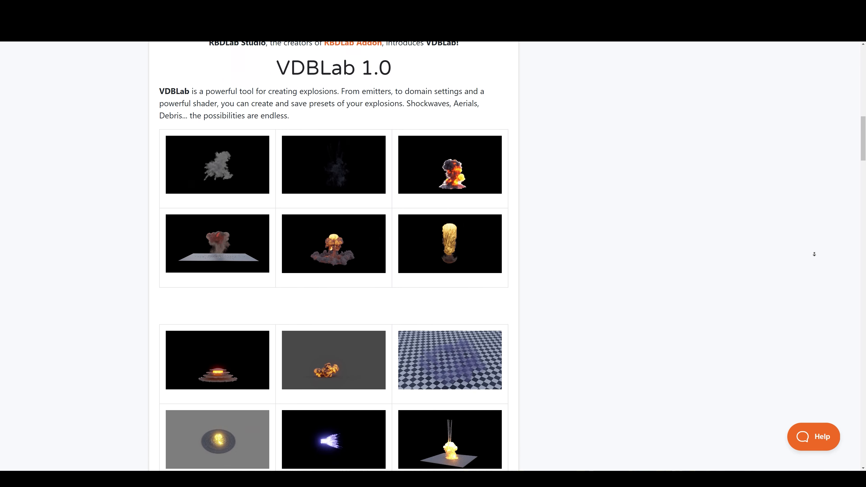
pyautogui.scroll(-3)
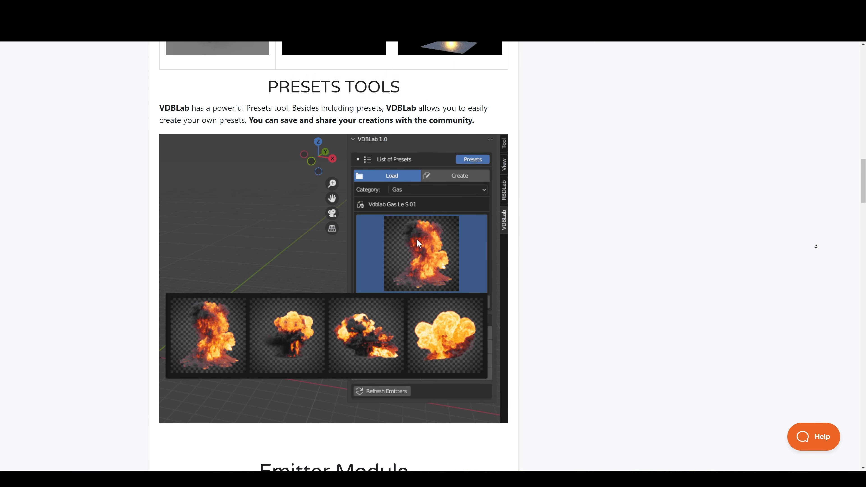
pyautogui.scroll(-3)
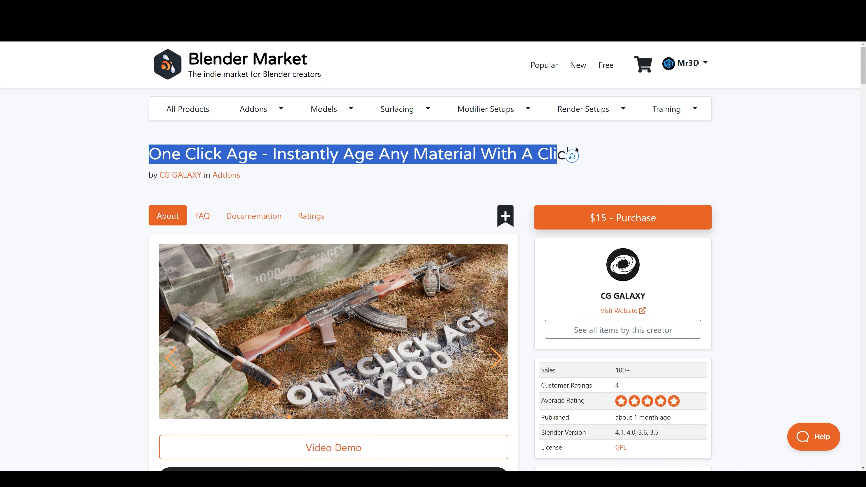
# - Read the One Click Age showcase through Adjust Age Value and Gradient Mask
pyautogui.scroll(-3)
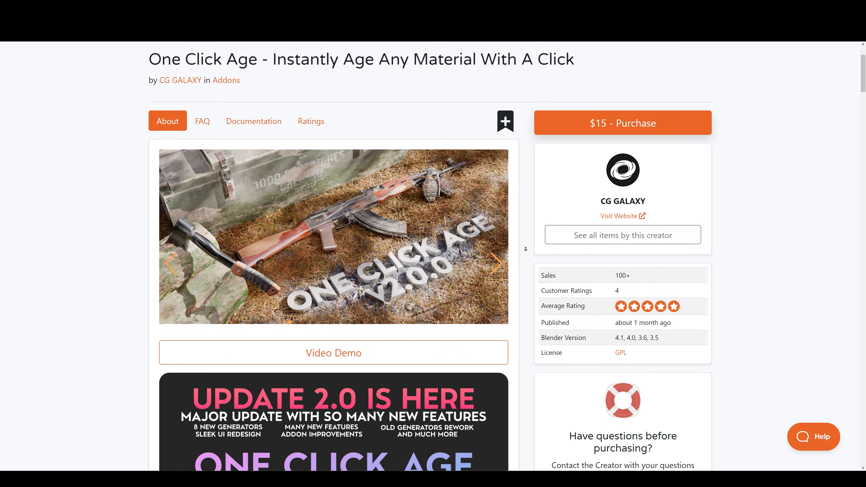
pyautogui.scroll(-3)
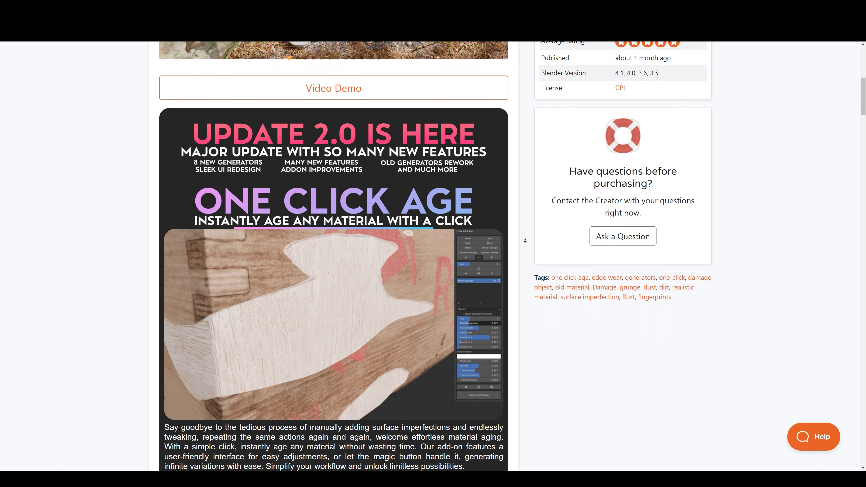
pyautogui.scroll(-3)
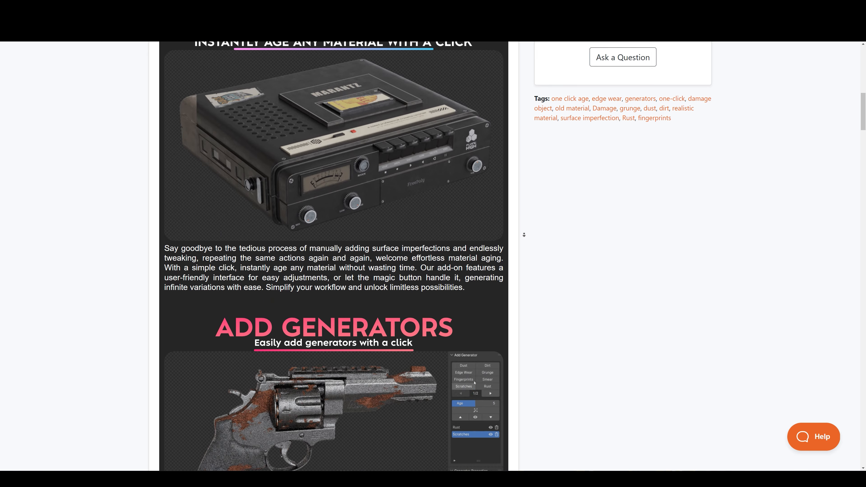
pyautogui.scroll(-3)
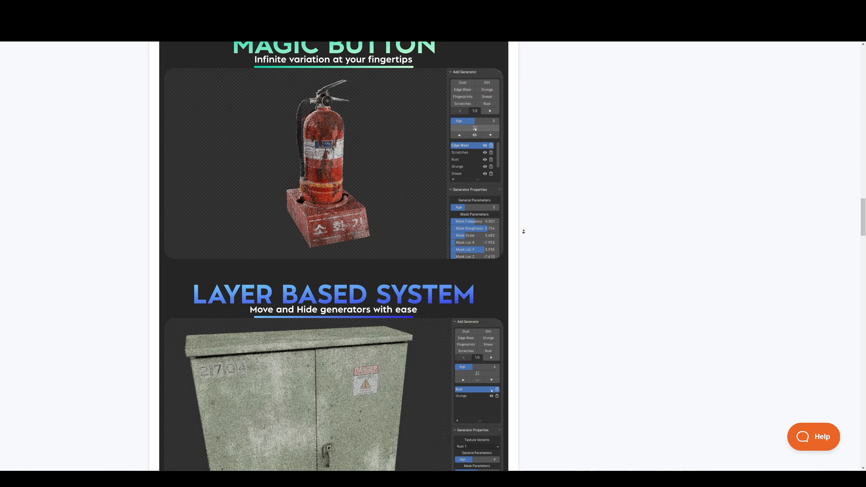
pyautogui.scroll(-3)
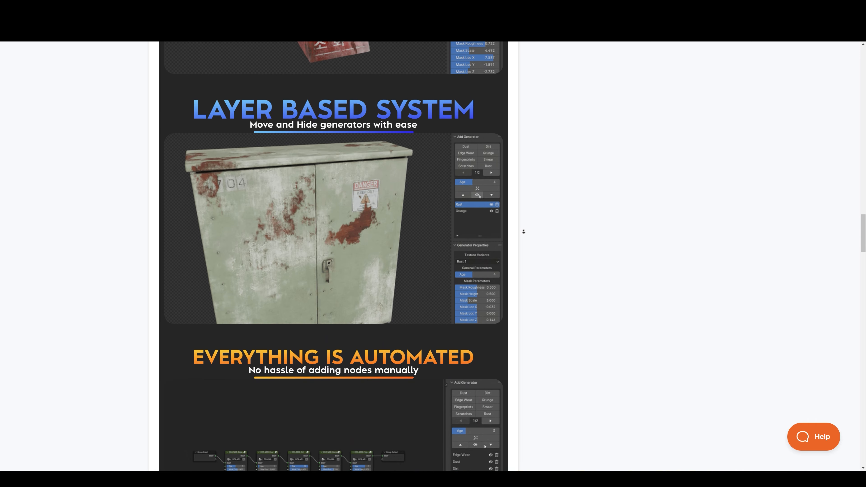
pyautogui.scroll(-3)
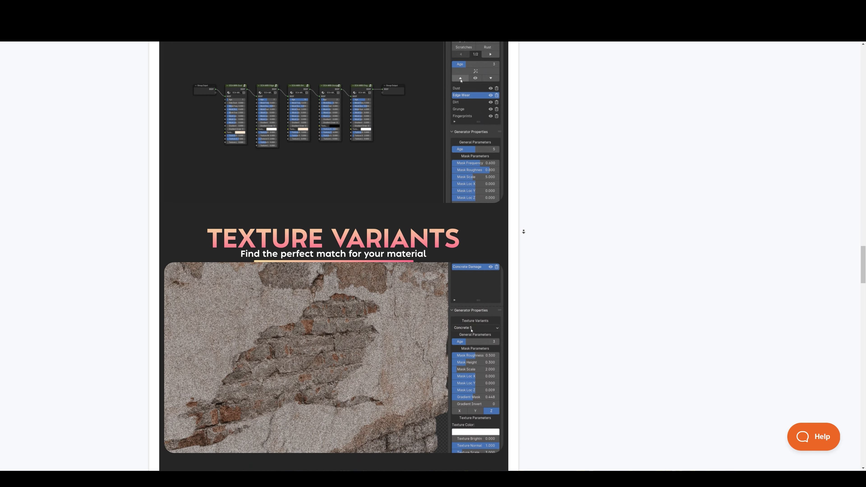
pyautogui.scroll(-3)
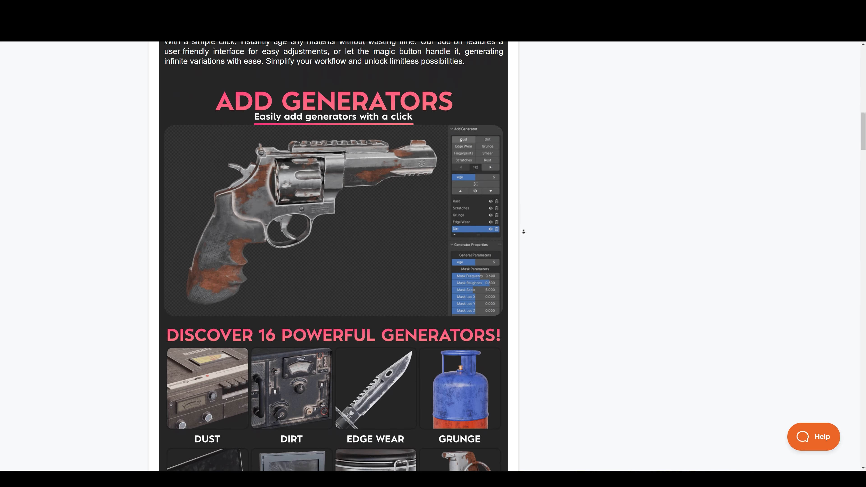
# - Continue past Lock Generator down to the Copy & Paste generators section
pyautogui.scroll(-3)
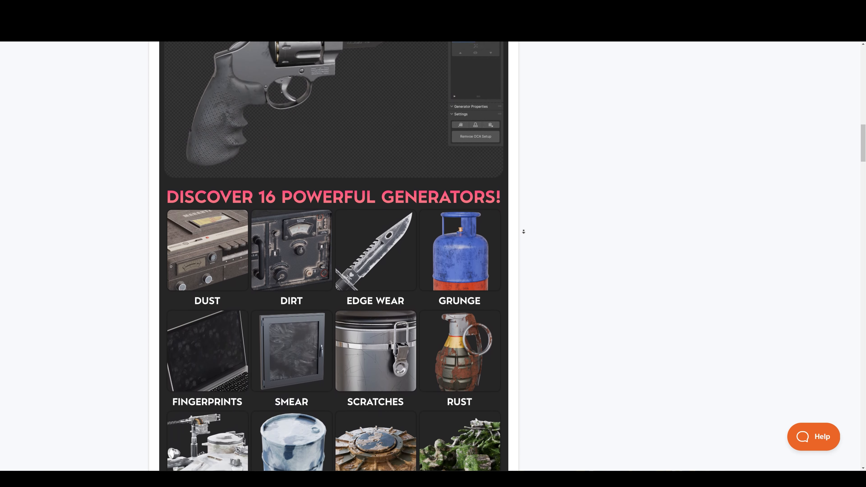
pyautogui.scroll(-3)
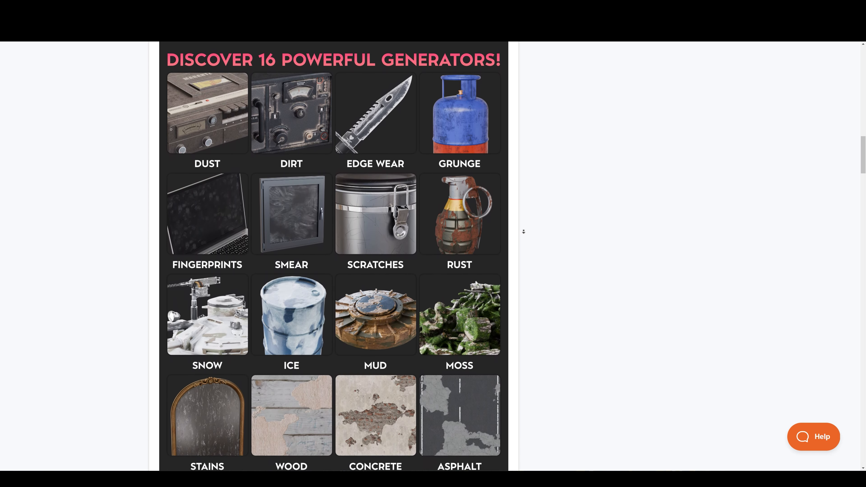
pyautogui.scroll(-3)
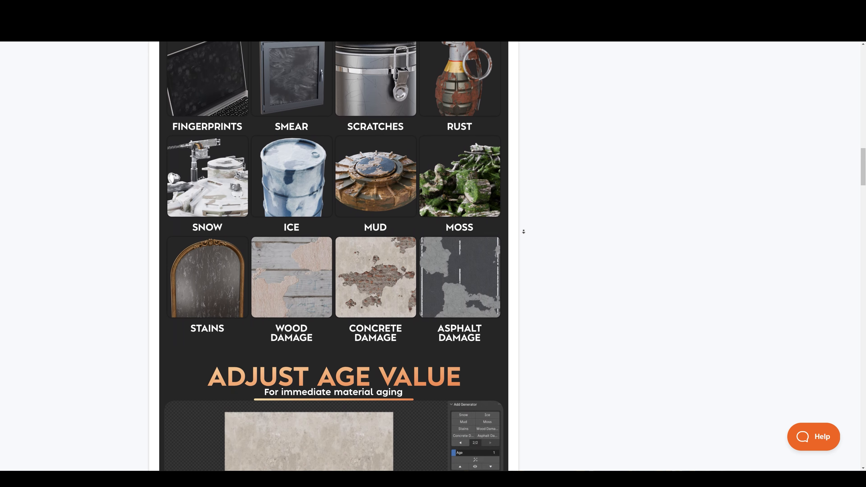
pyautogui.scroll(-3)
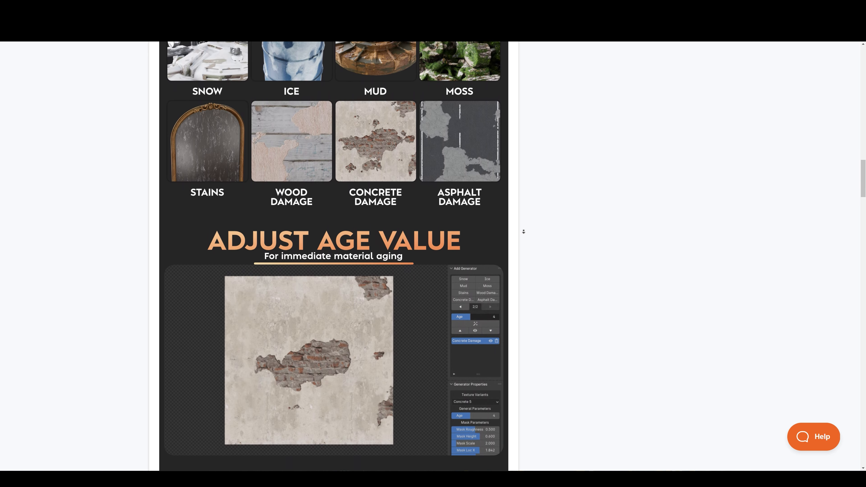
pyautogui.scroll(-3)
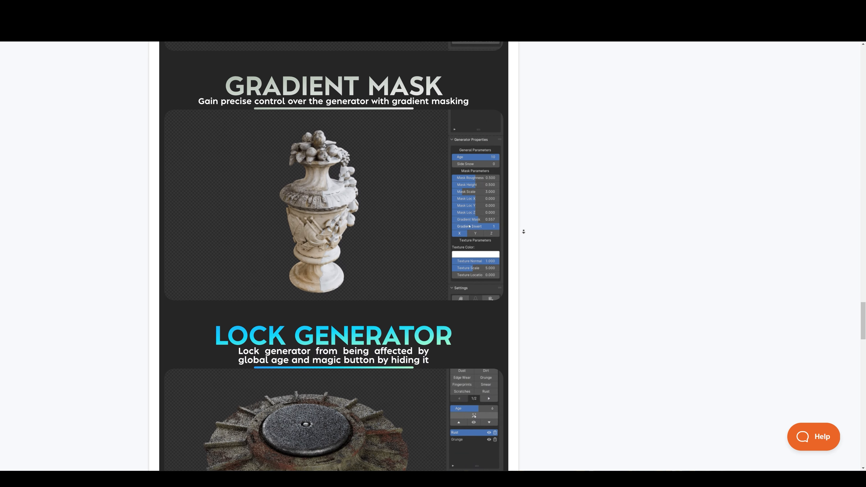
pyautogui.scroll(-3)
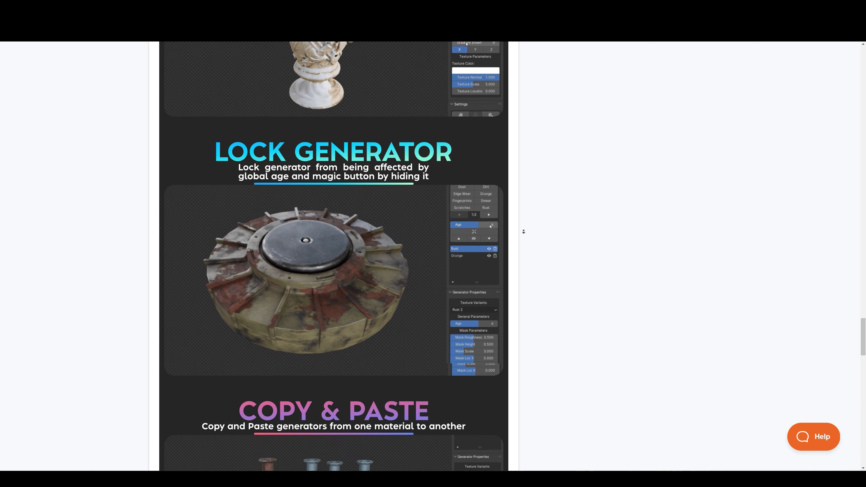
pyautogui.scroll(-3)
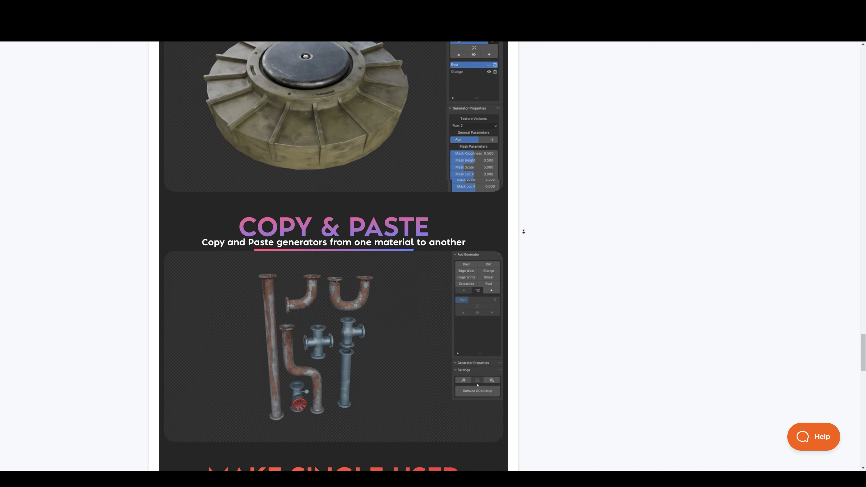
pyautogui.scroll(-3)
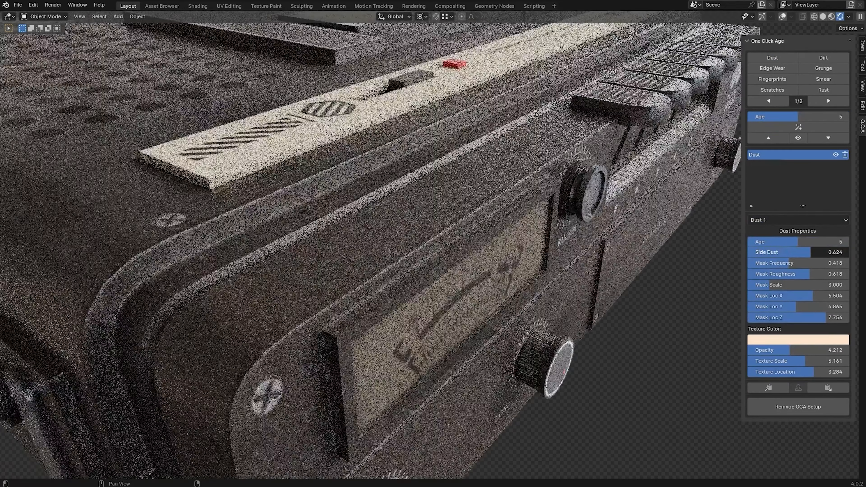
# - Add Concrete Damage from the One Click Age N-panel and age the block to 10
pyautogui.click(827, 101)
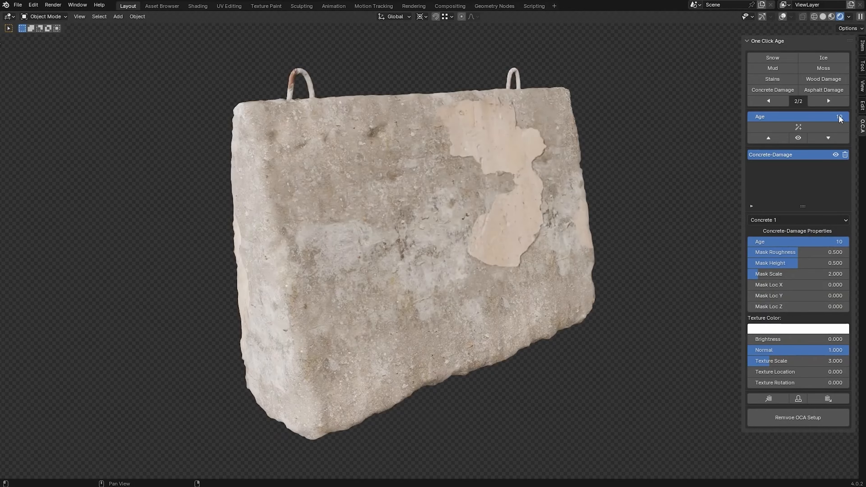
pyautogui.click(797, 127)
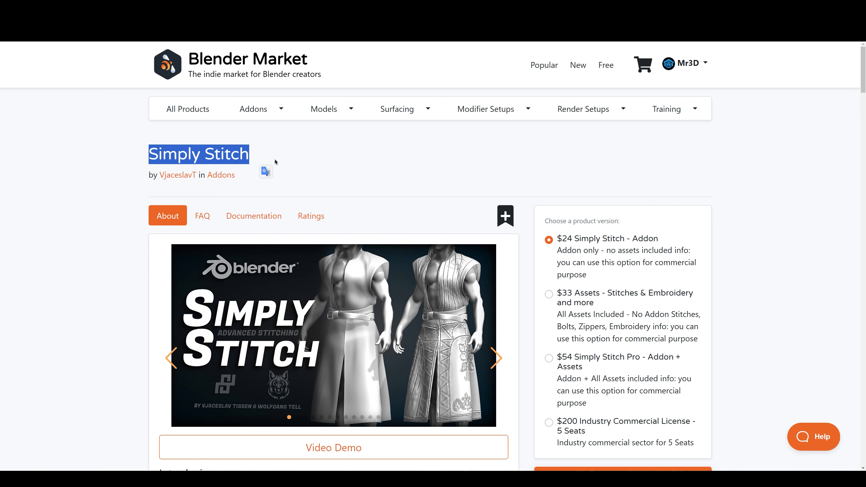
# - Bring up the Simply Stitch add-on product page
pyautogui.scroll(-3)
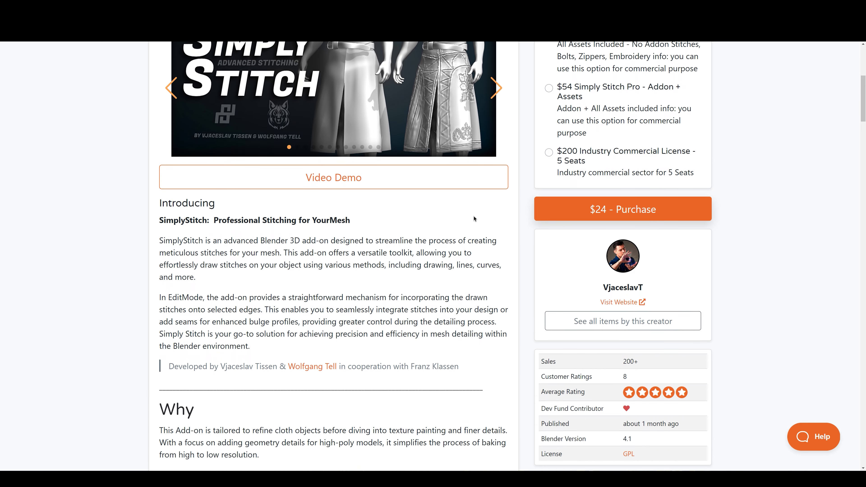
pyautogui.click(622, 320)
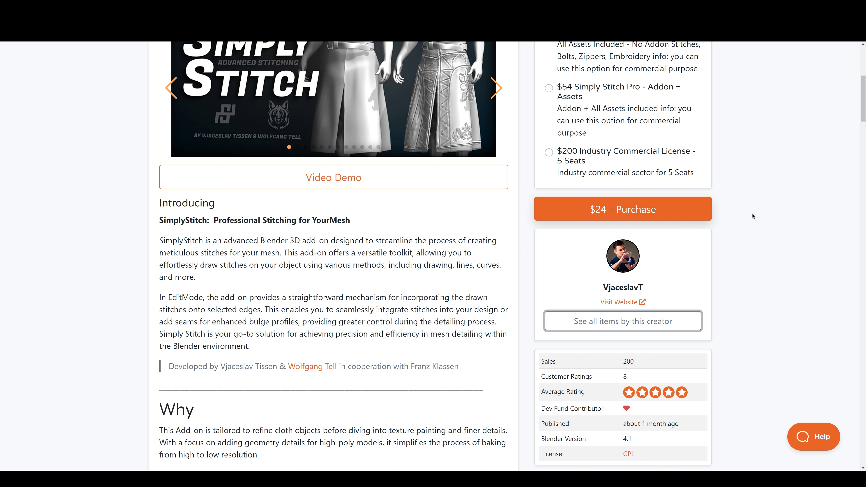
# - Read the About text and Documentation images of stitched clothing and bags
pyautogui.scroll(-3)
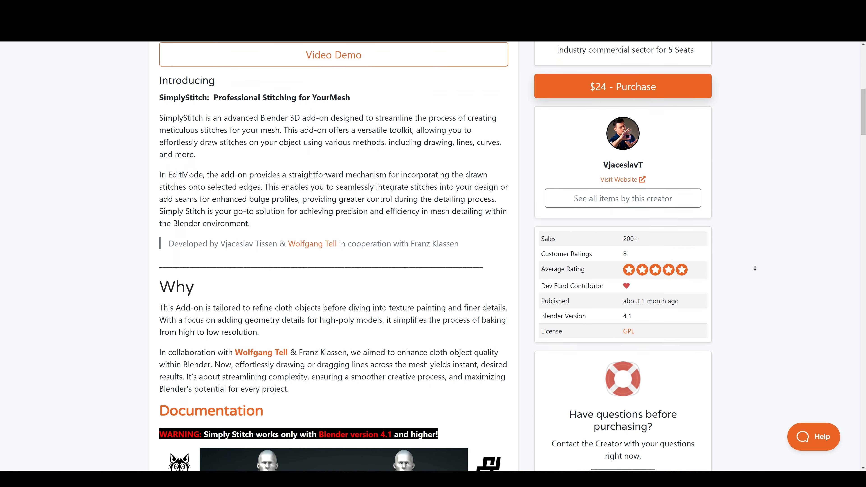
pyautogui.scroll(-3)
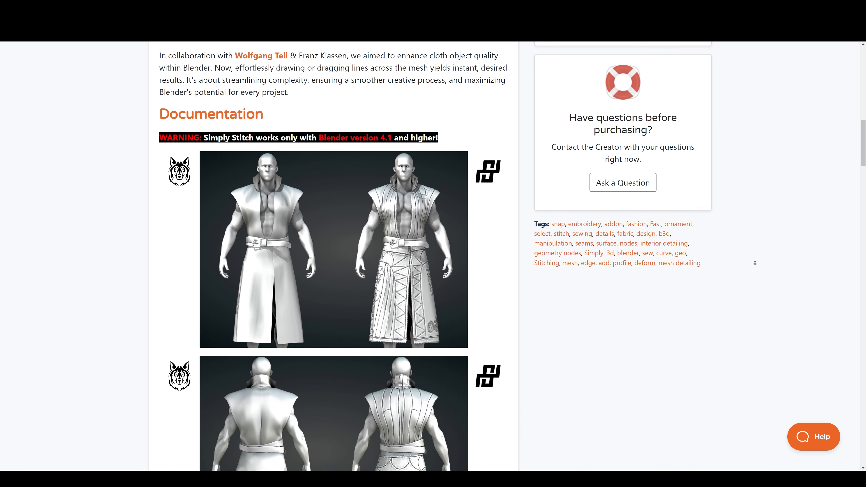
pyautogui.scroll(-3)
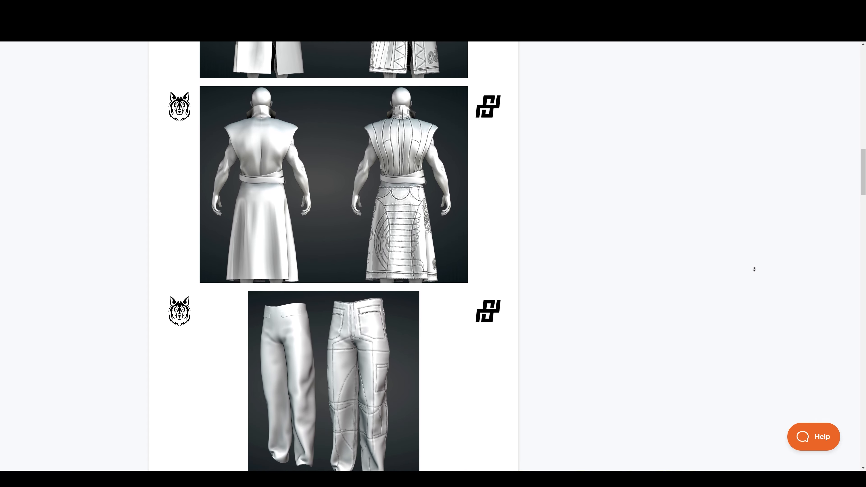
pyautogui.scroll(-3)
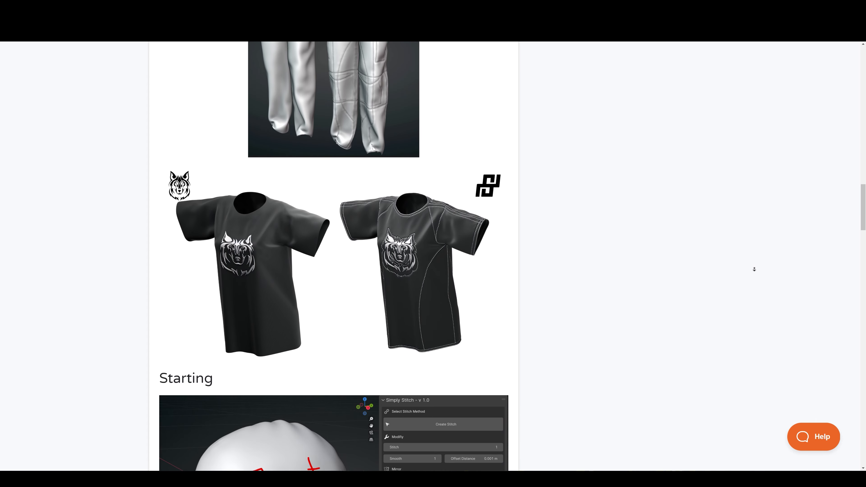
pyautogui.scroll(-3)
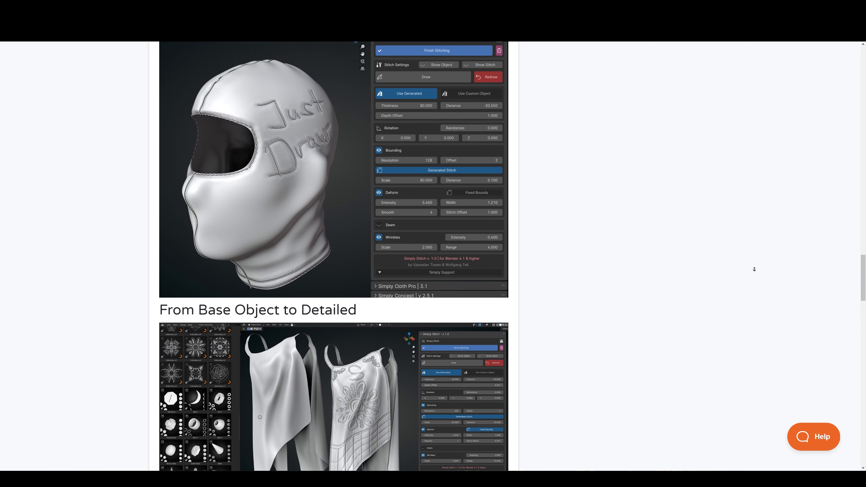
pyautogui.scroll(-3)
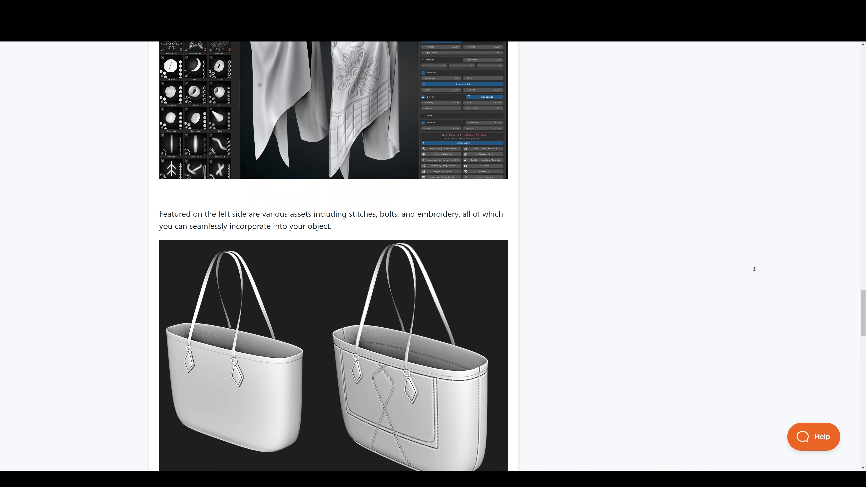
pyautogui.scroll(-3)
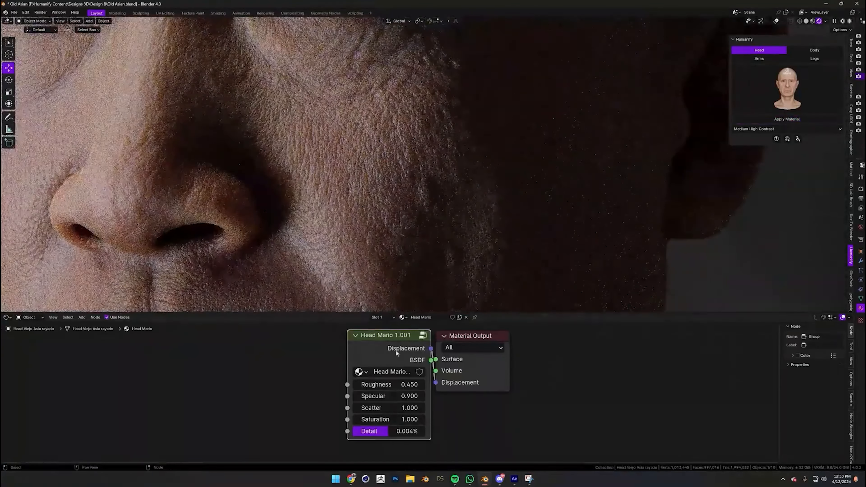
# - Apply the Humanify Head preset skin material and tweak its node group values
pyautogui.moveTo(386, 431); pyautogui.dragTo(397, 431)
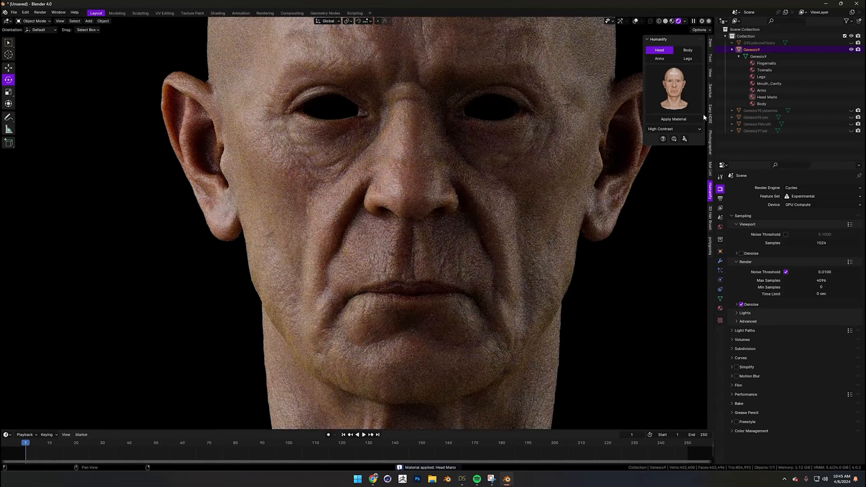
pyautogui.click(670, 129)
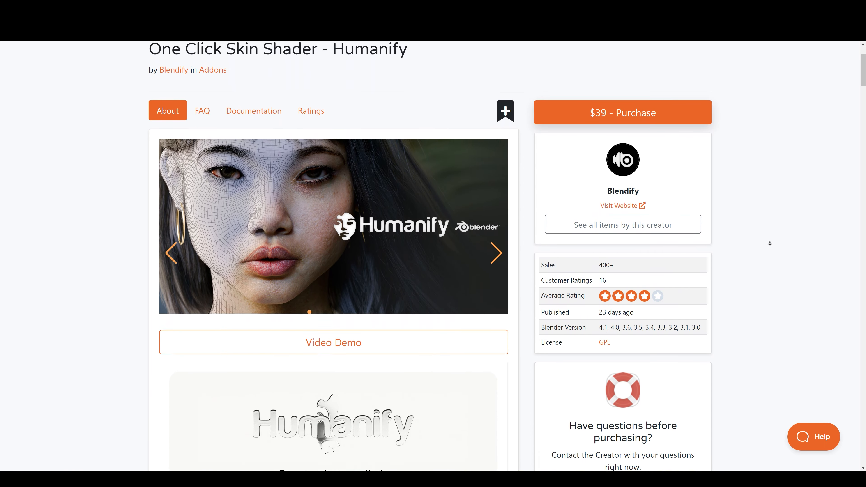
# - Read the Humanify page through its Features and presets to the testimonial cards
pyautogui.scroll(-3)
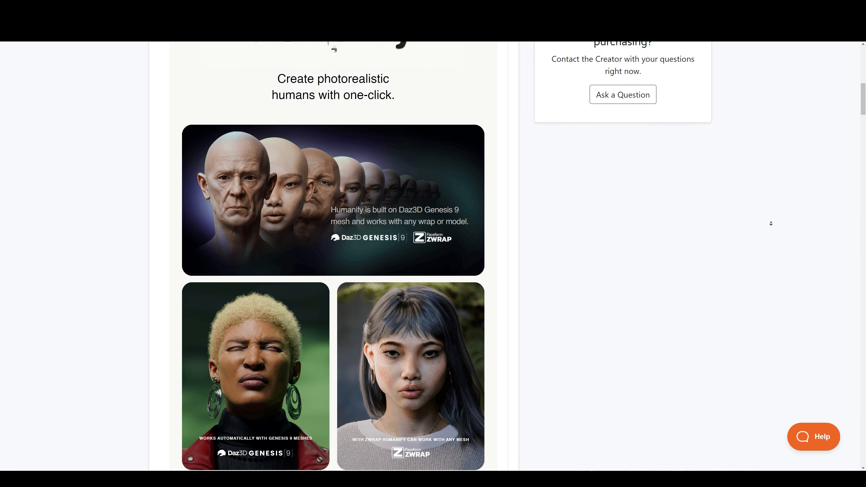
pyautogui.scroll(-3)
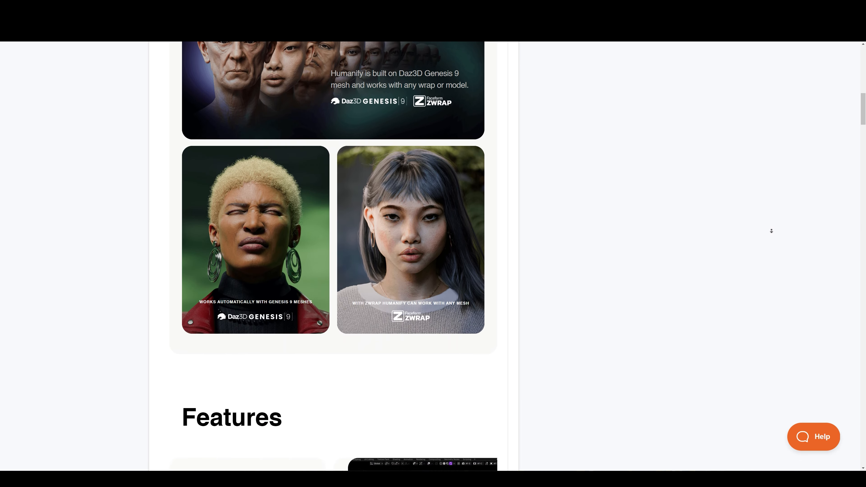
pyautogui.scroll(-3)
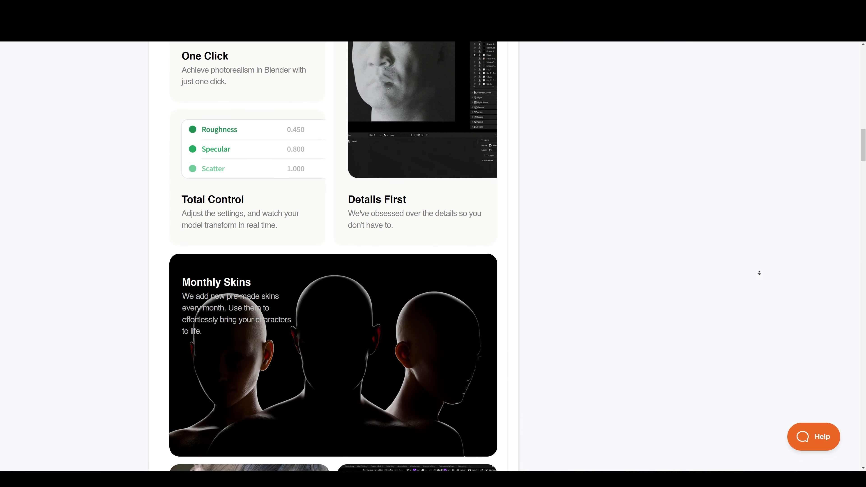
pyautogui.scroll(-3)
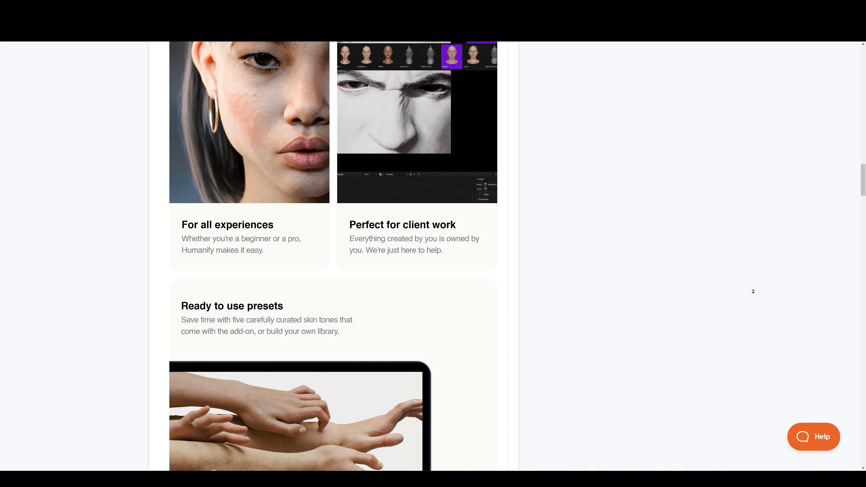
pyautogui.scroll(-3)
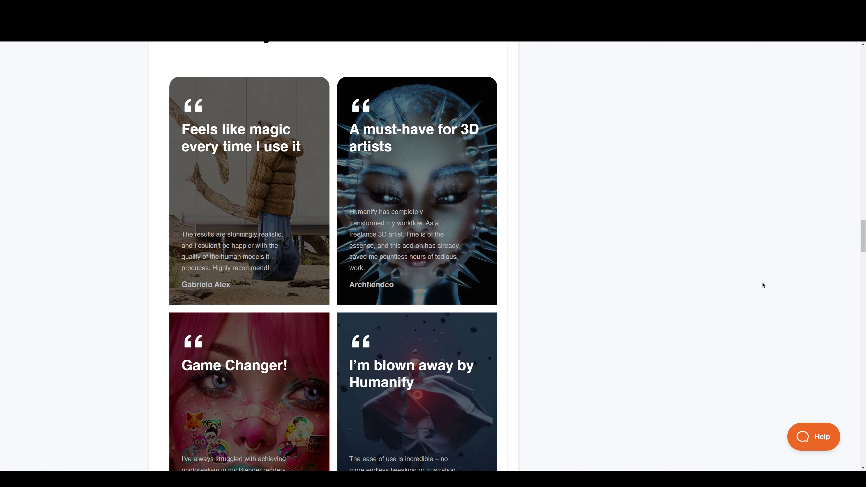